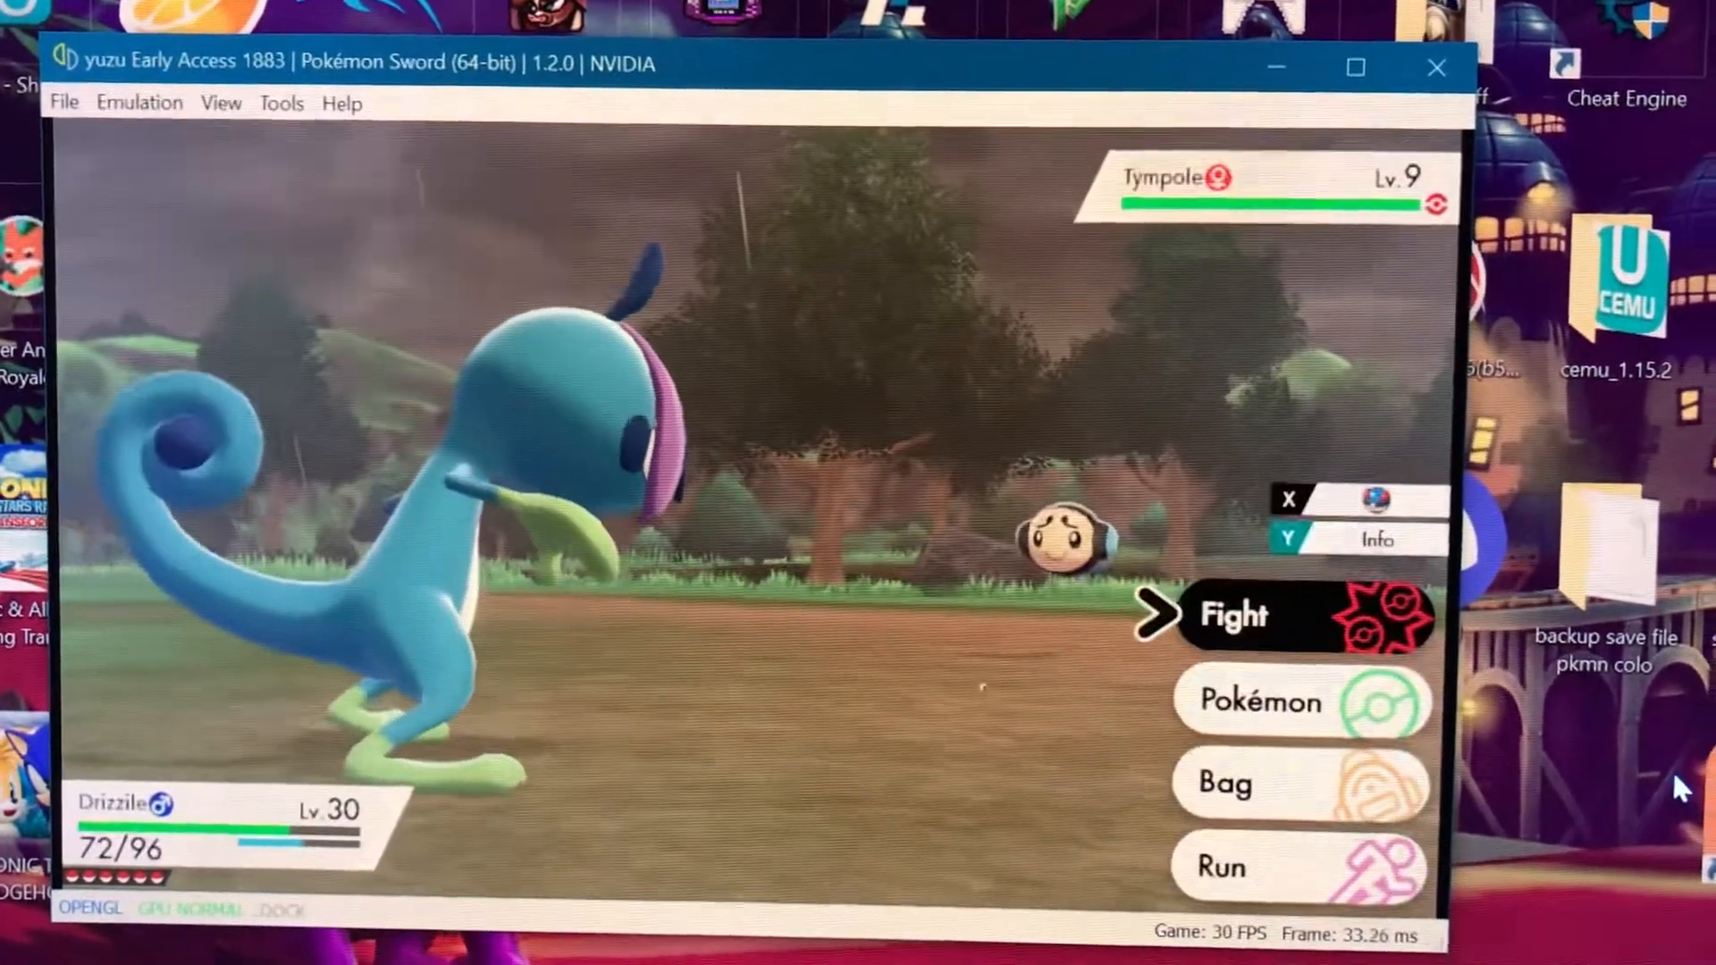
# - Look over the interface, game list and debug logging configuration pages
pyautogui.click(1234, 615)
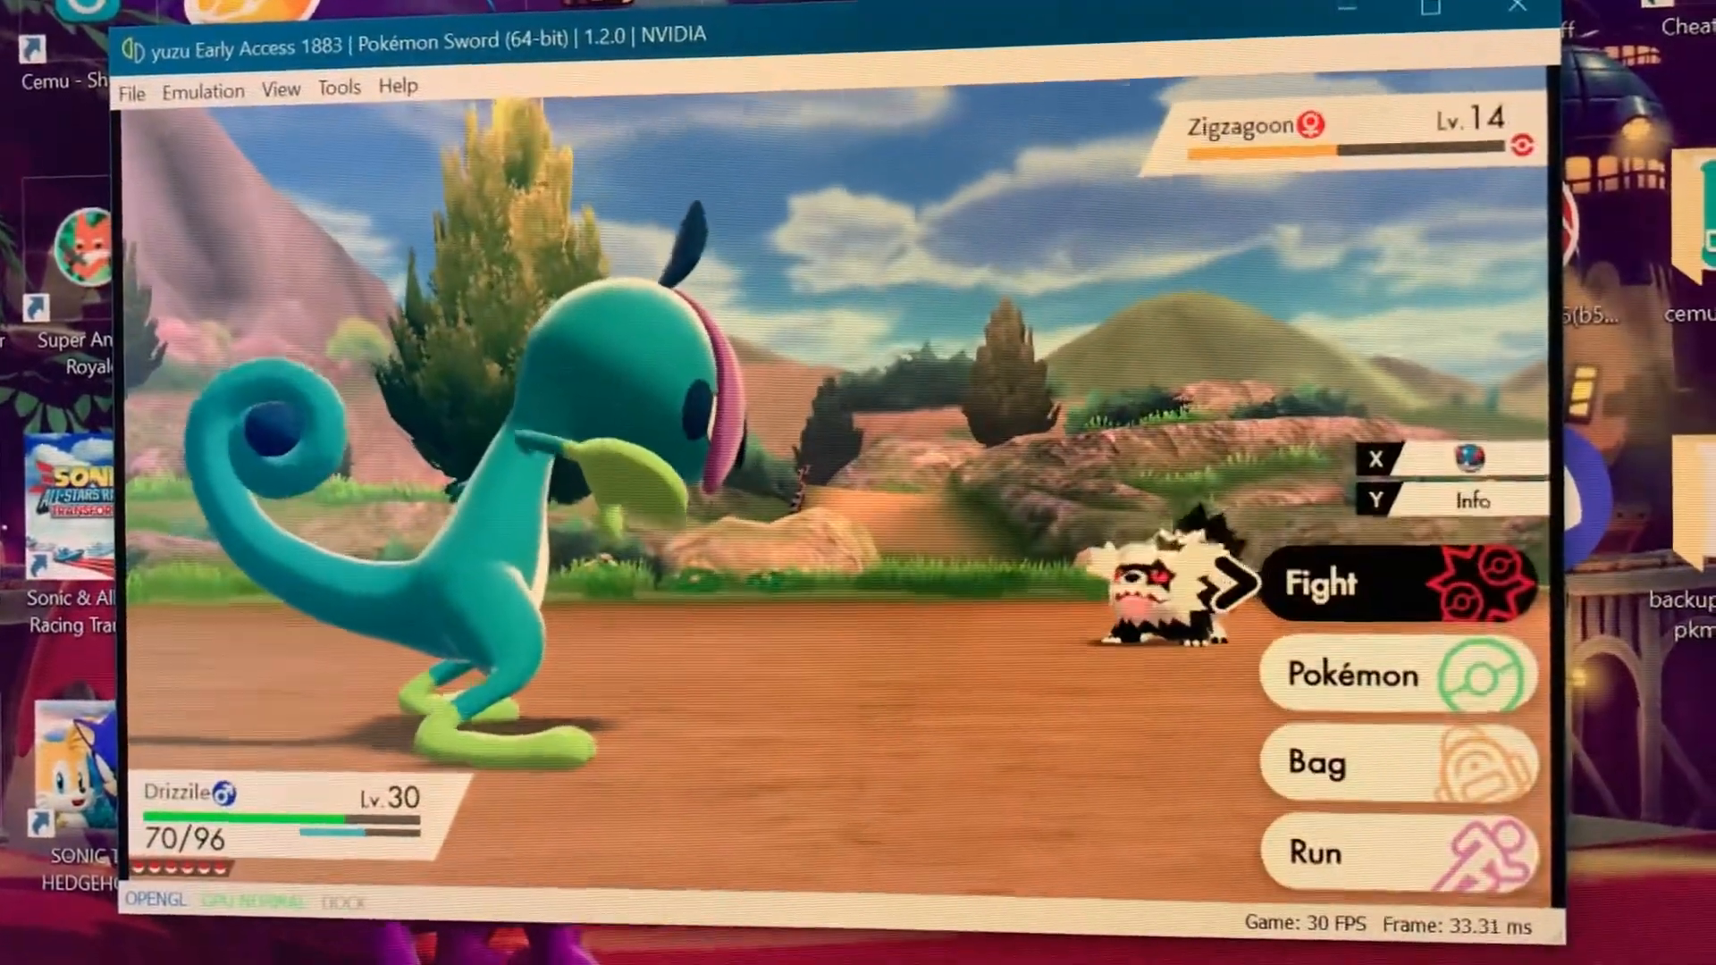
pyautogui.click(1319, 582)
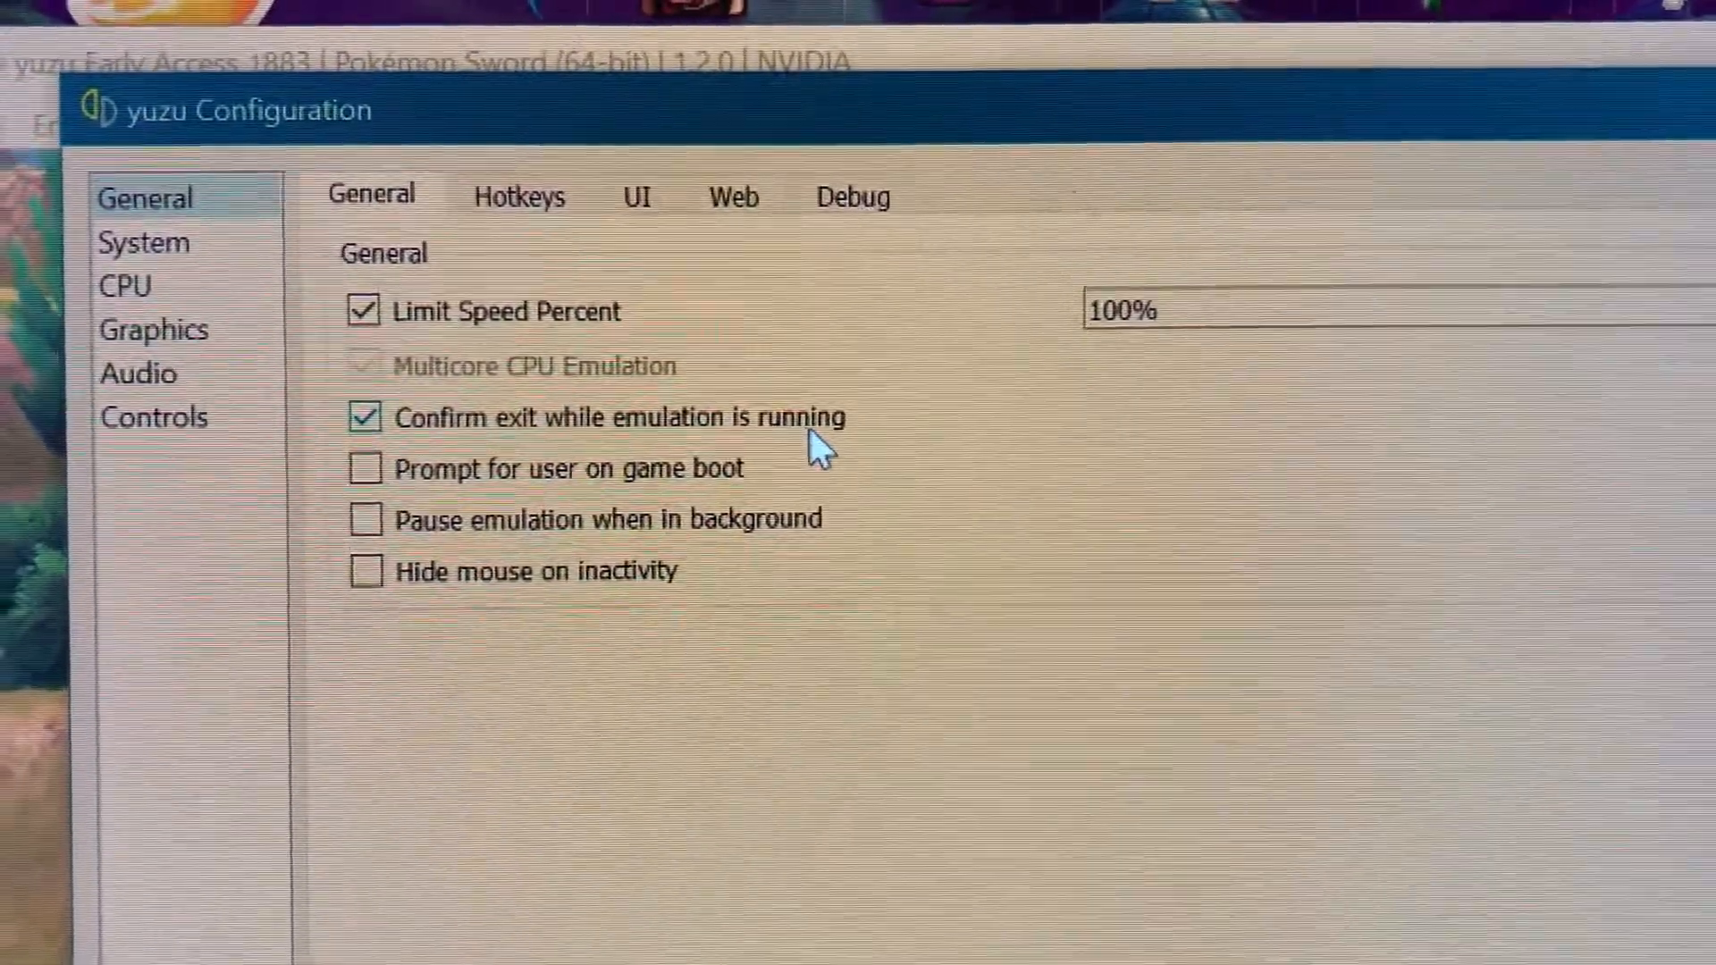
pyautogui.click(635, 197)
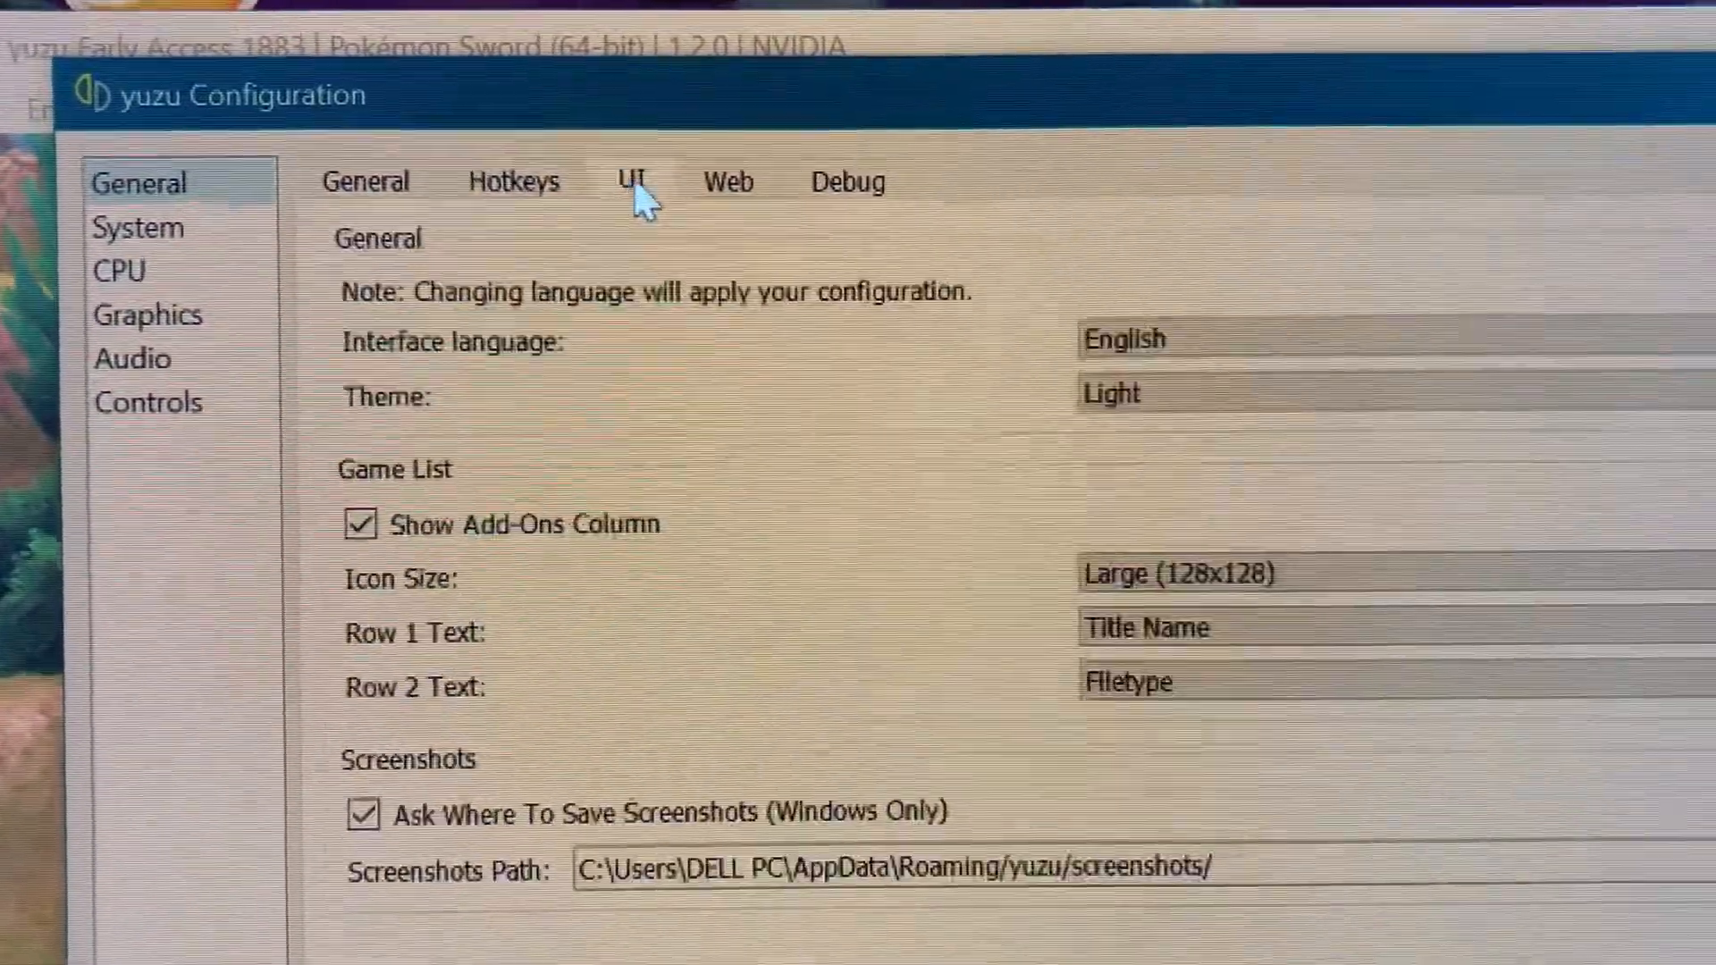
pyautogui.click(846, 179)
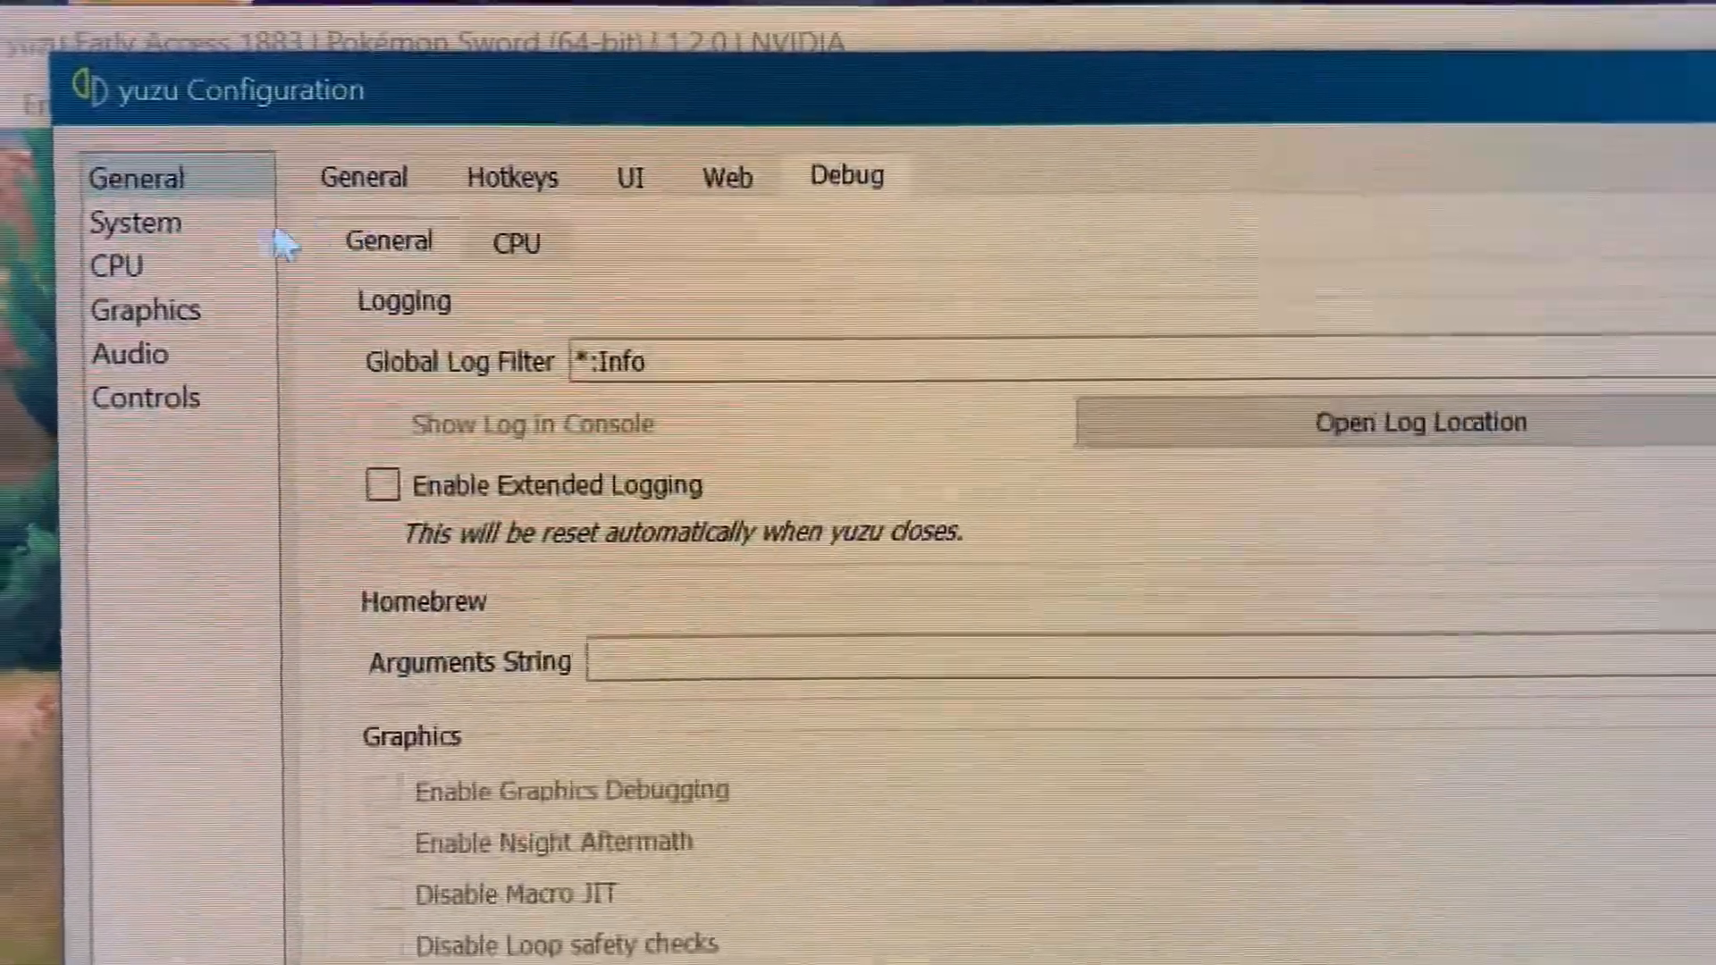
# - Review System language, BCAT and filesystem storage paths, then the CPU page with accuracy Auto
pyautogui.click(146, 233)
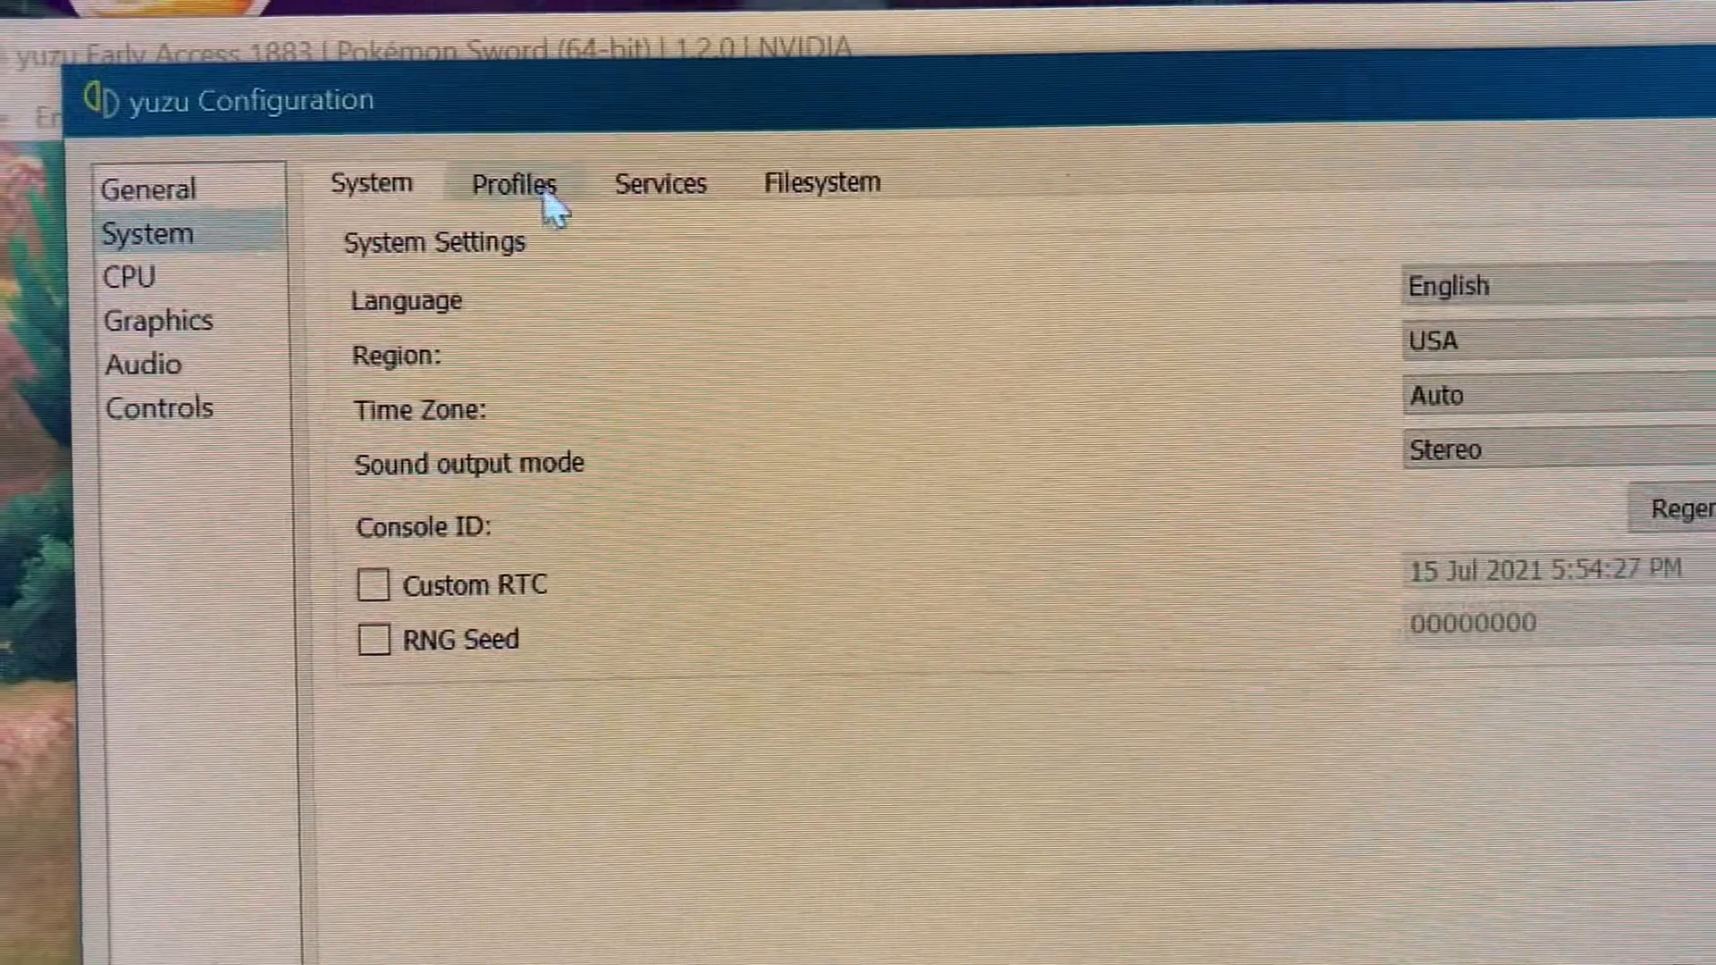
pyautogui.click(676, 201)
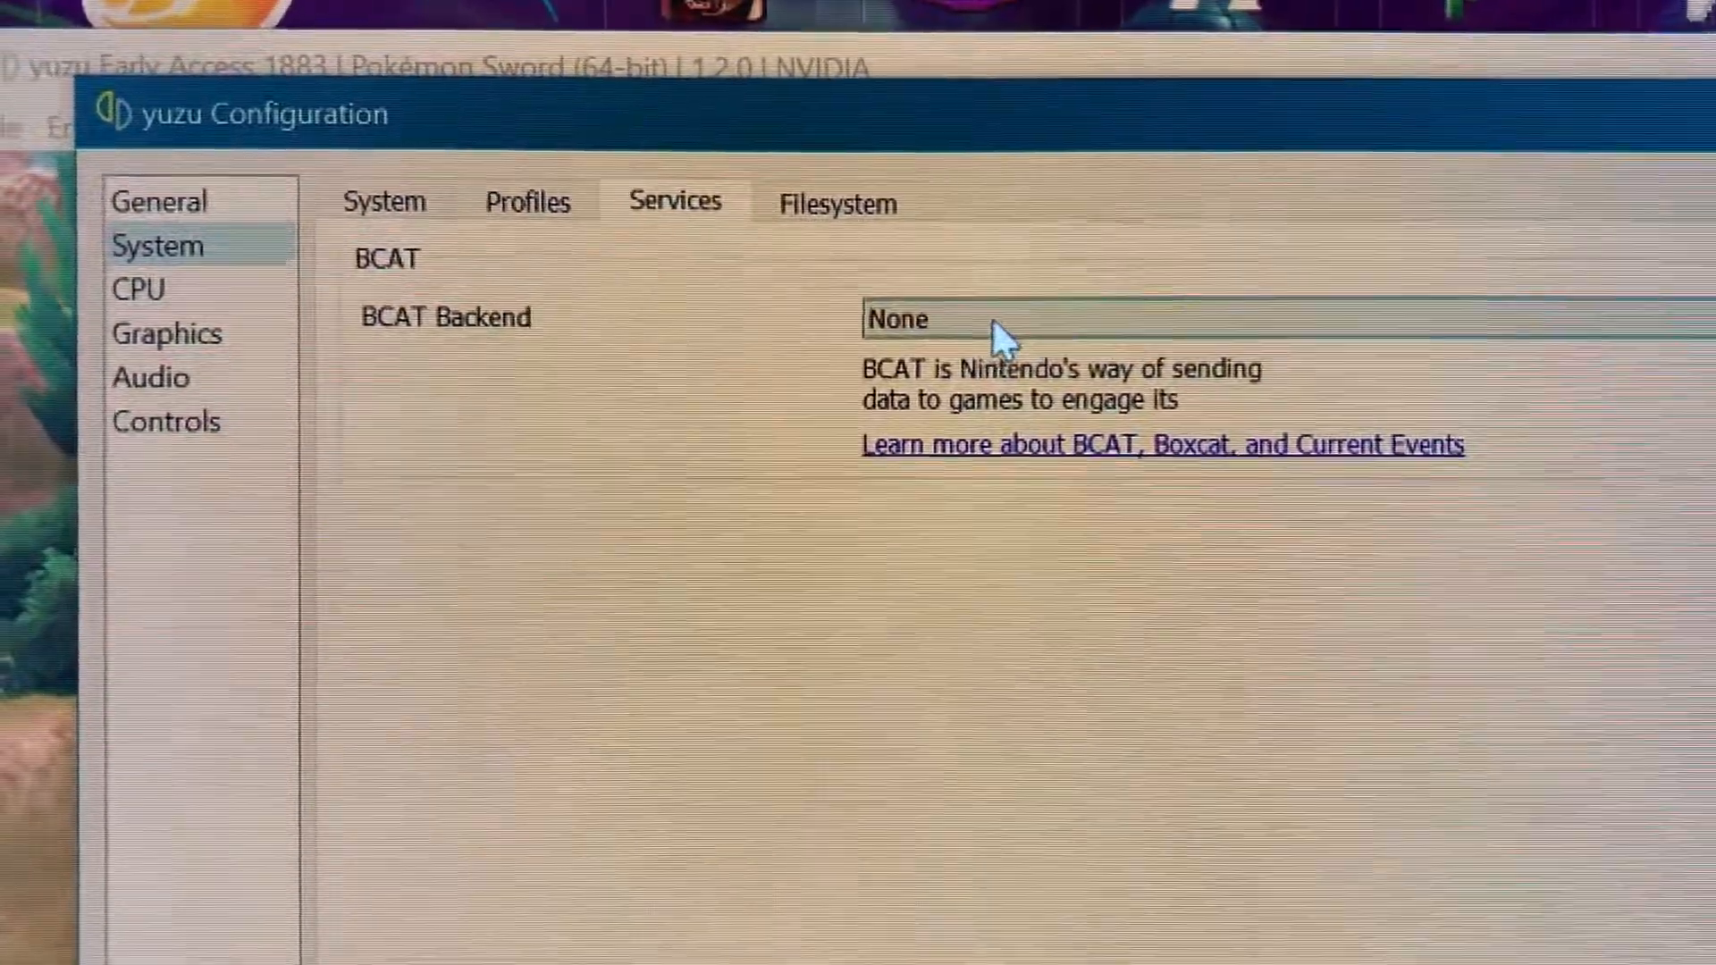
pyautogui.click(866, 203)
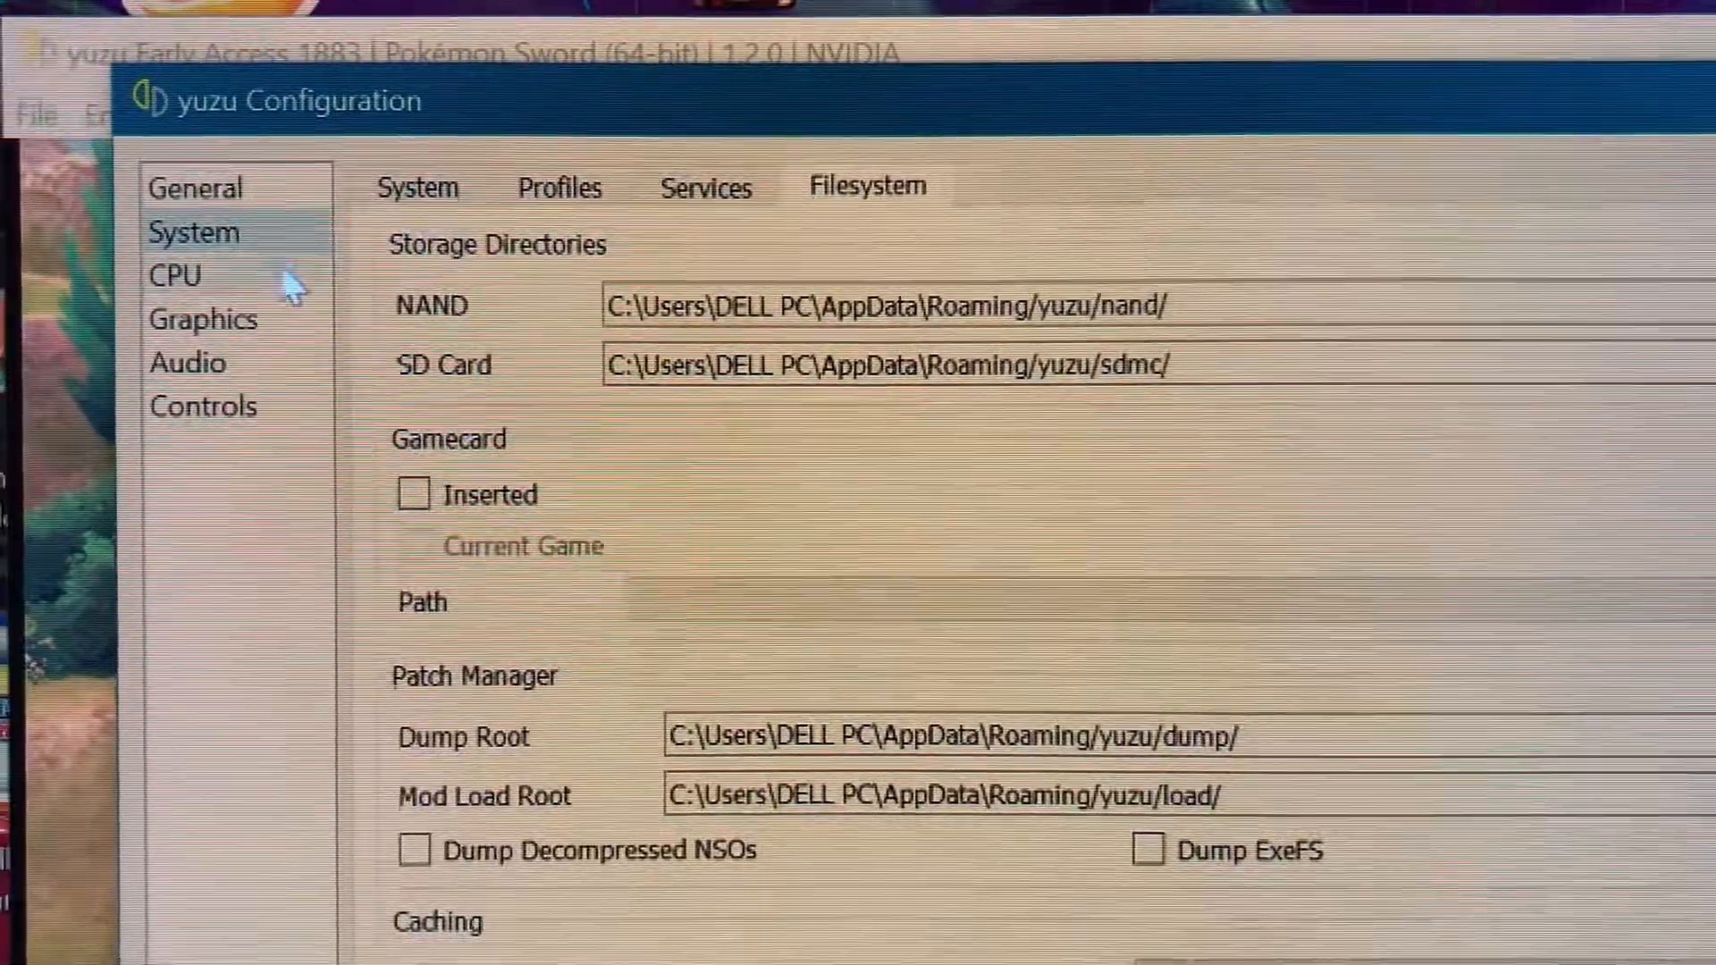
pyautogui.click(175, 274)
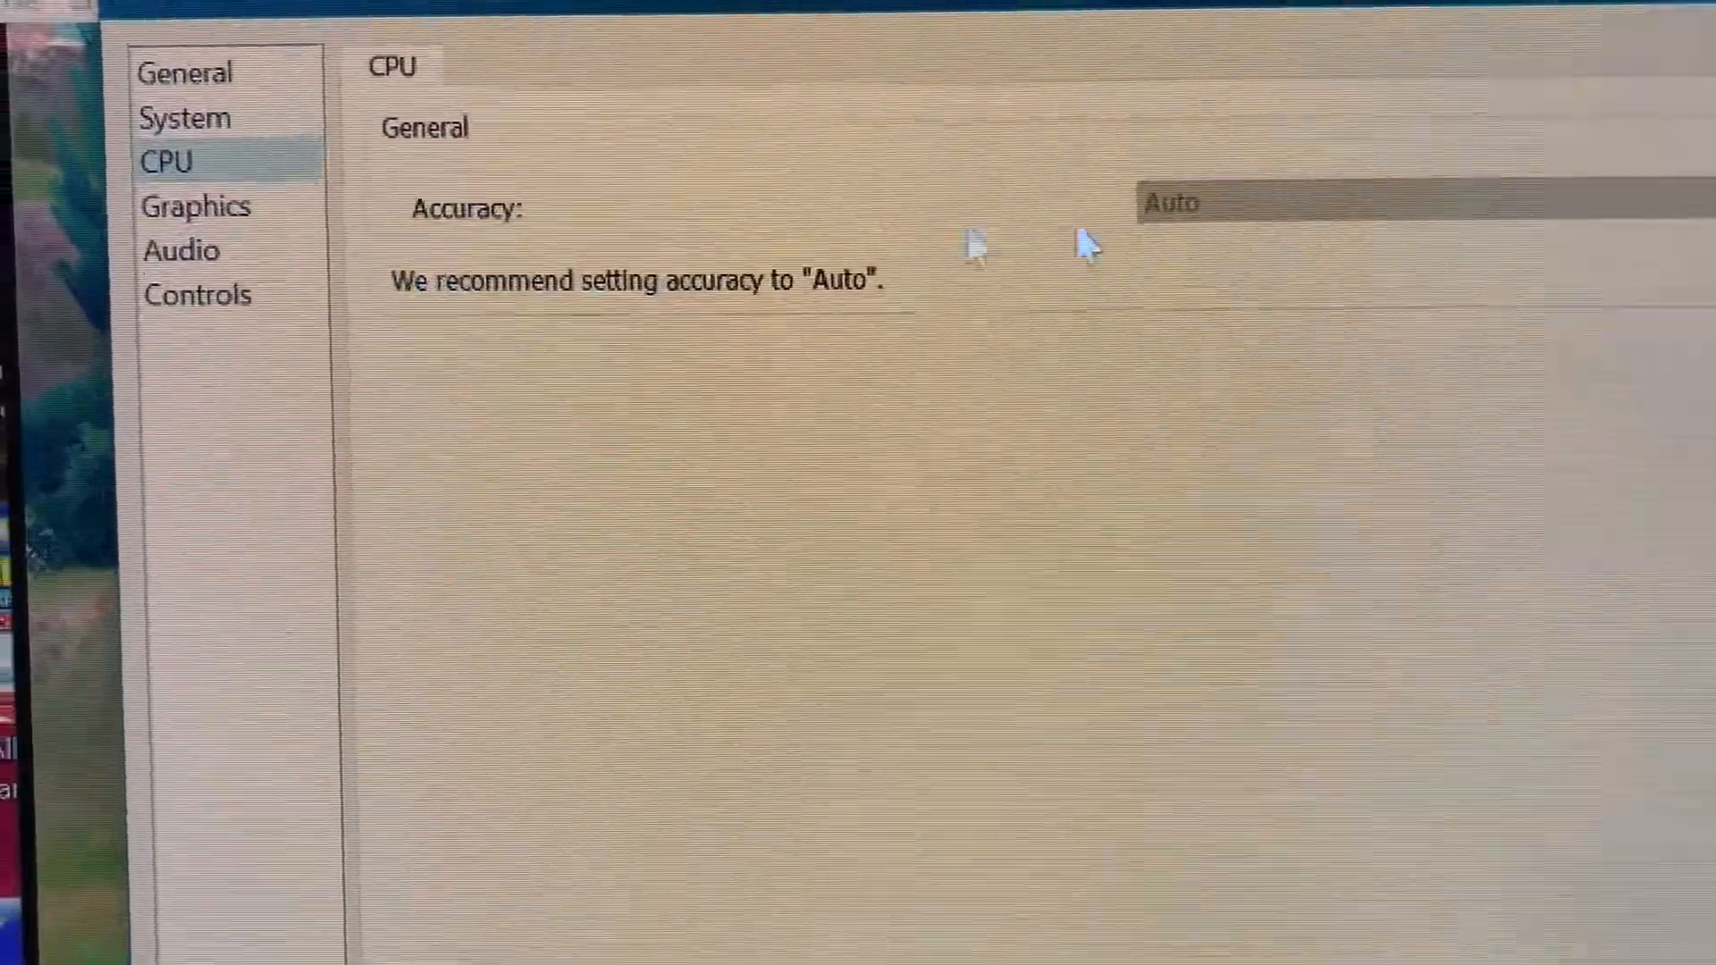
# - Show Graphics advanced settings with accuracy level Normal and Fast GPU Time enabled
pyautogui.click(196, 206)
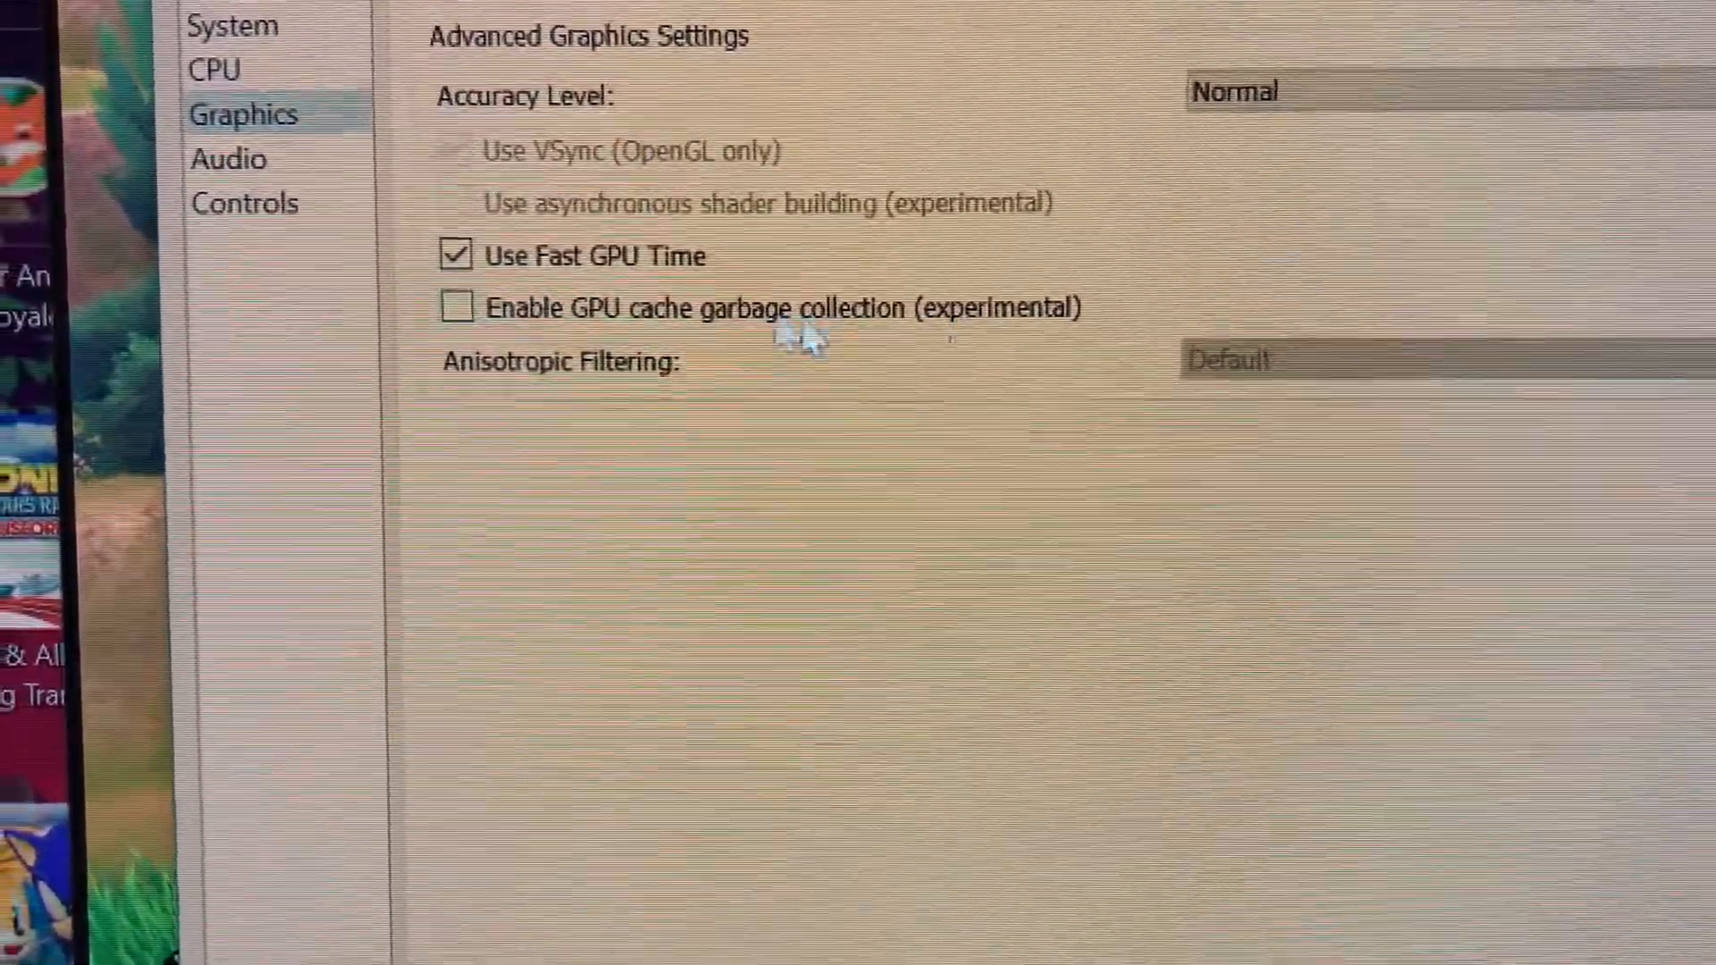
# - View audio settings and Xbox 360 controller mappings, then go back to General options
pyautogui.click(229, 159)
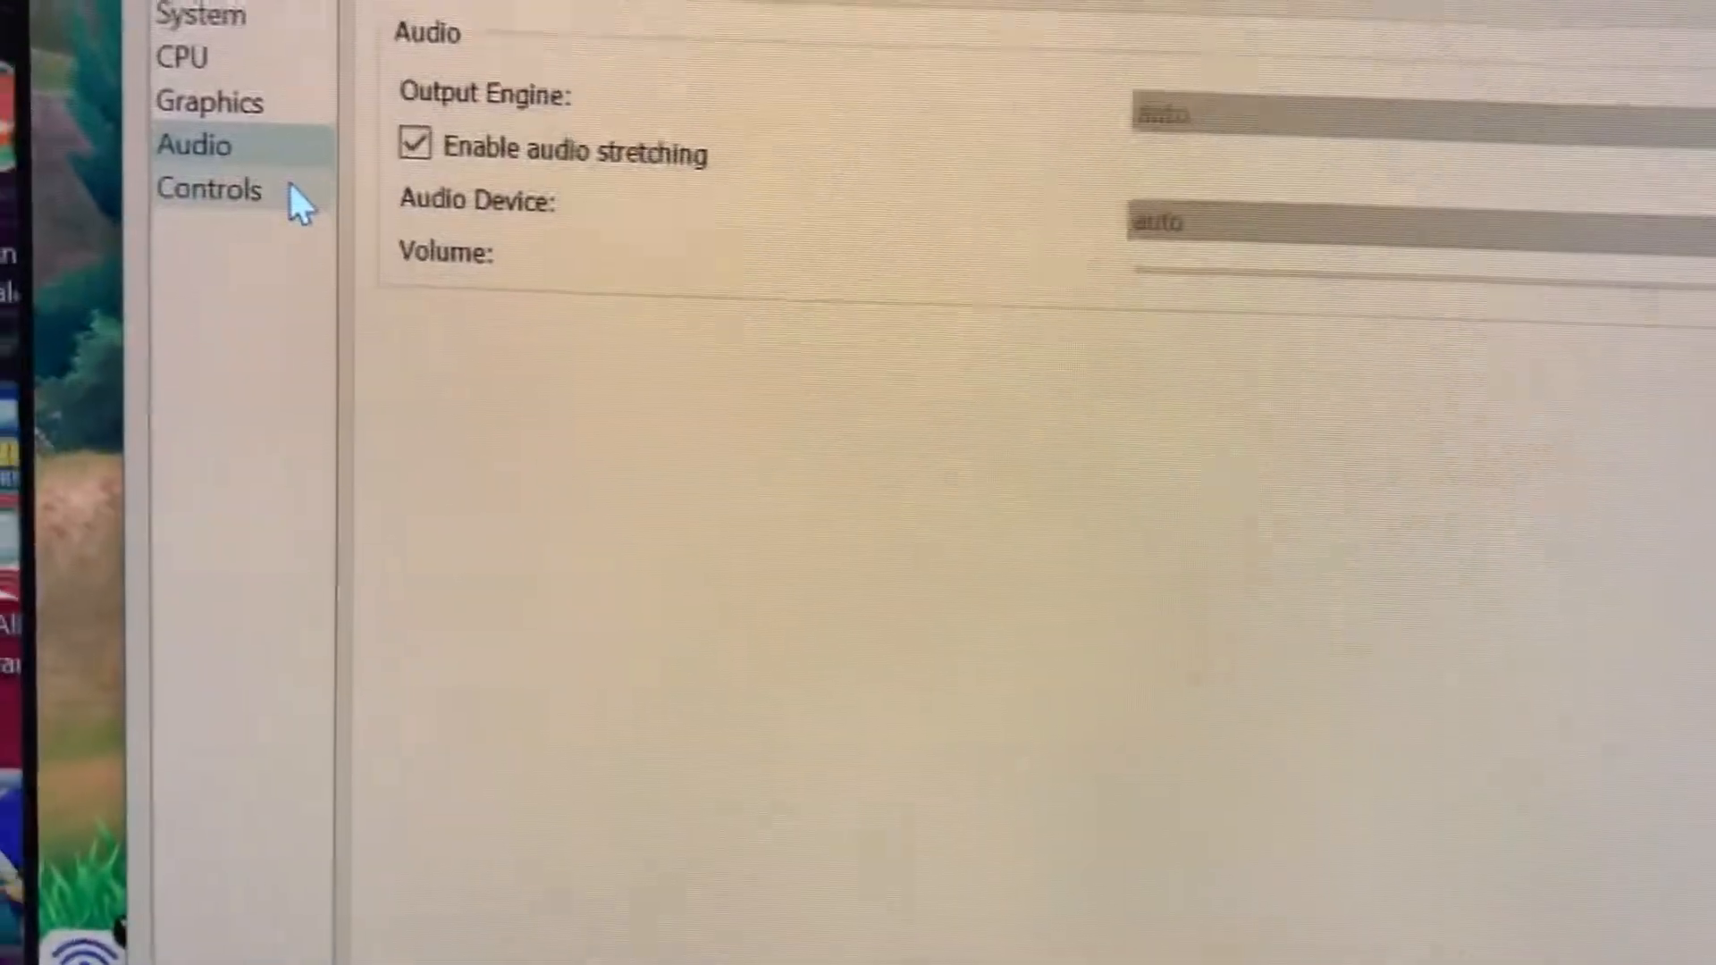
pyautogui.click(209, 189)
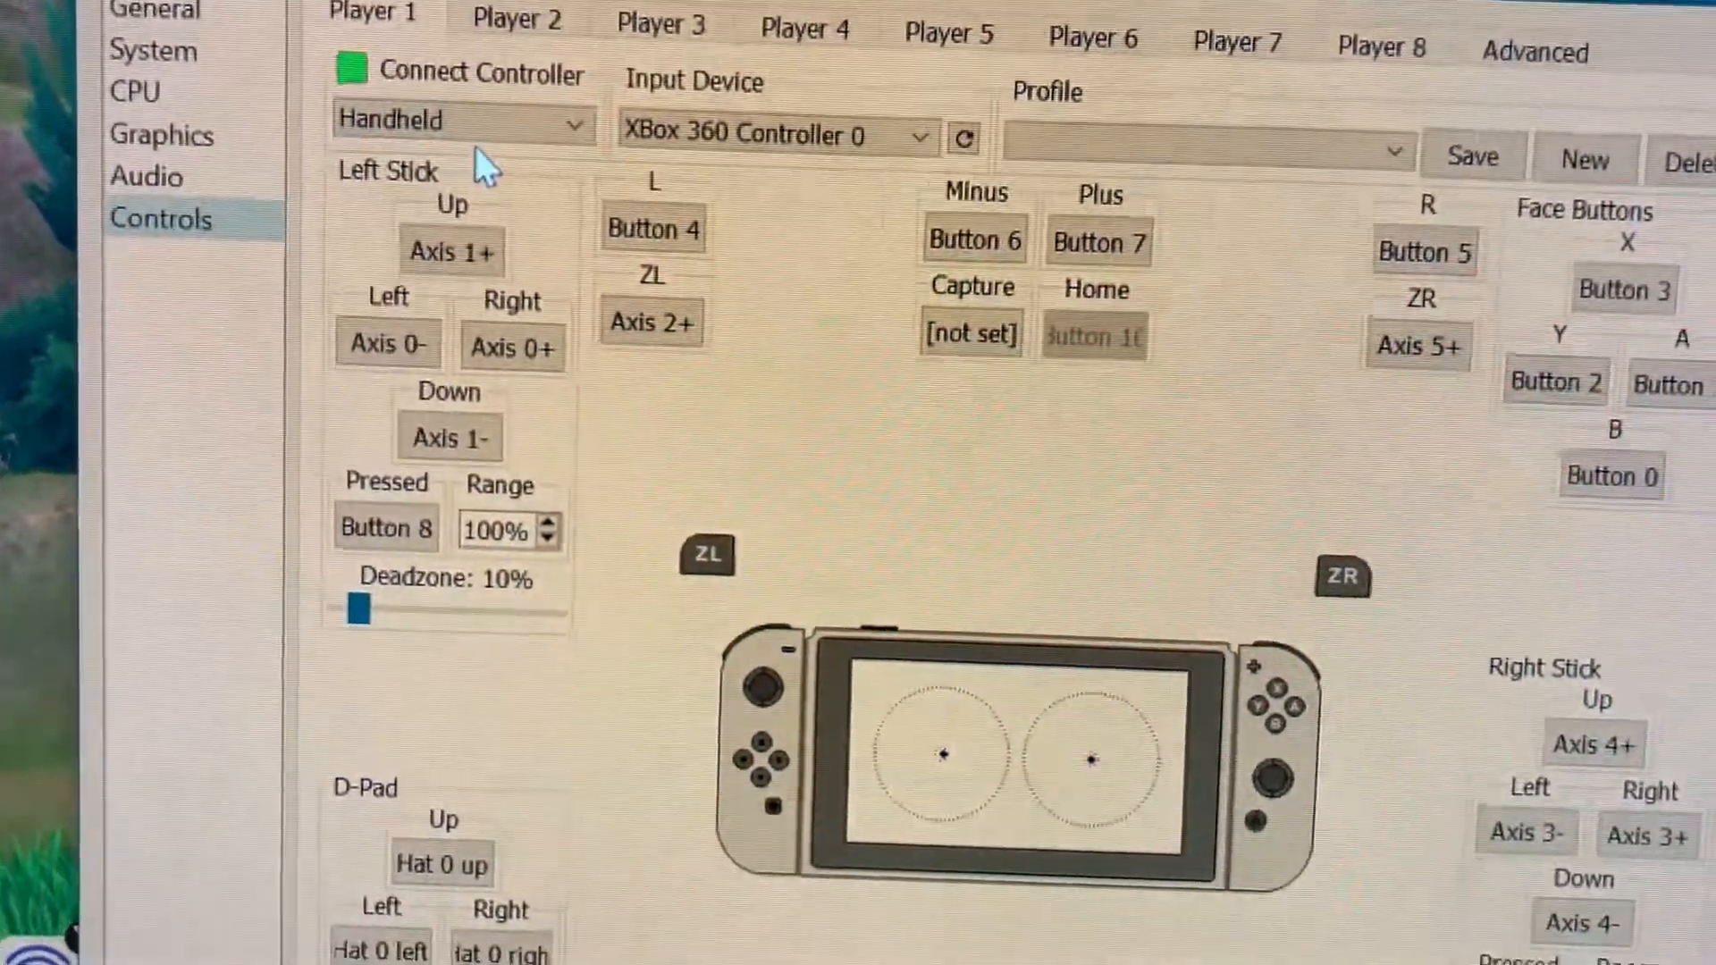
pyautogui.click(191, 26)
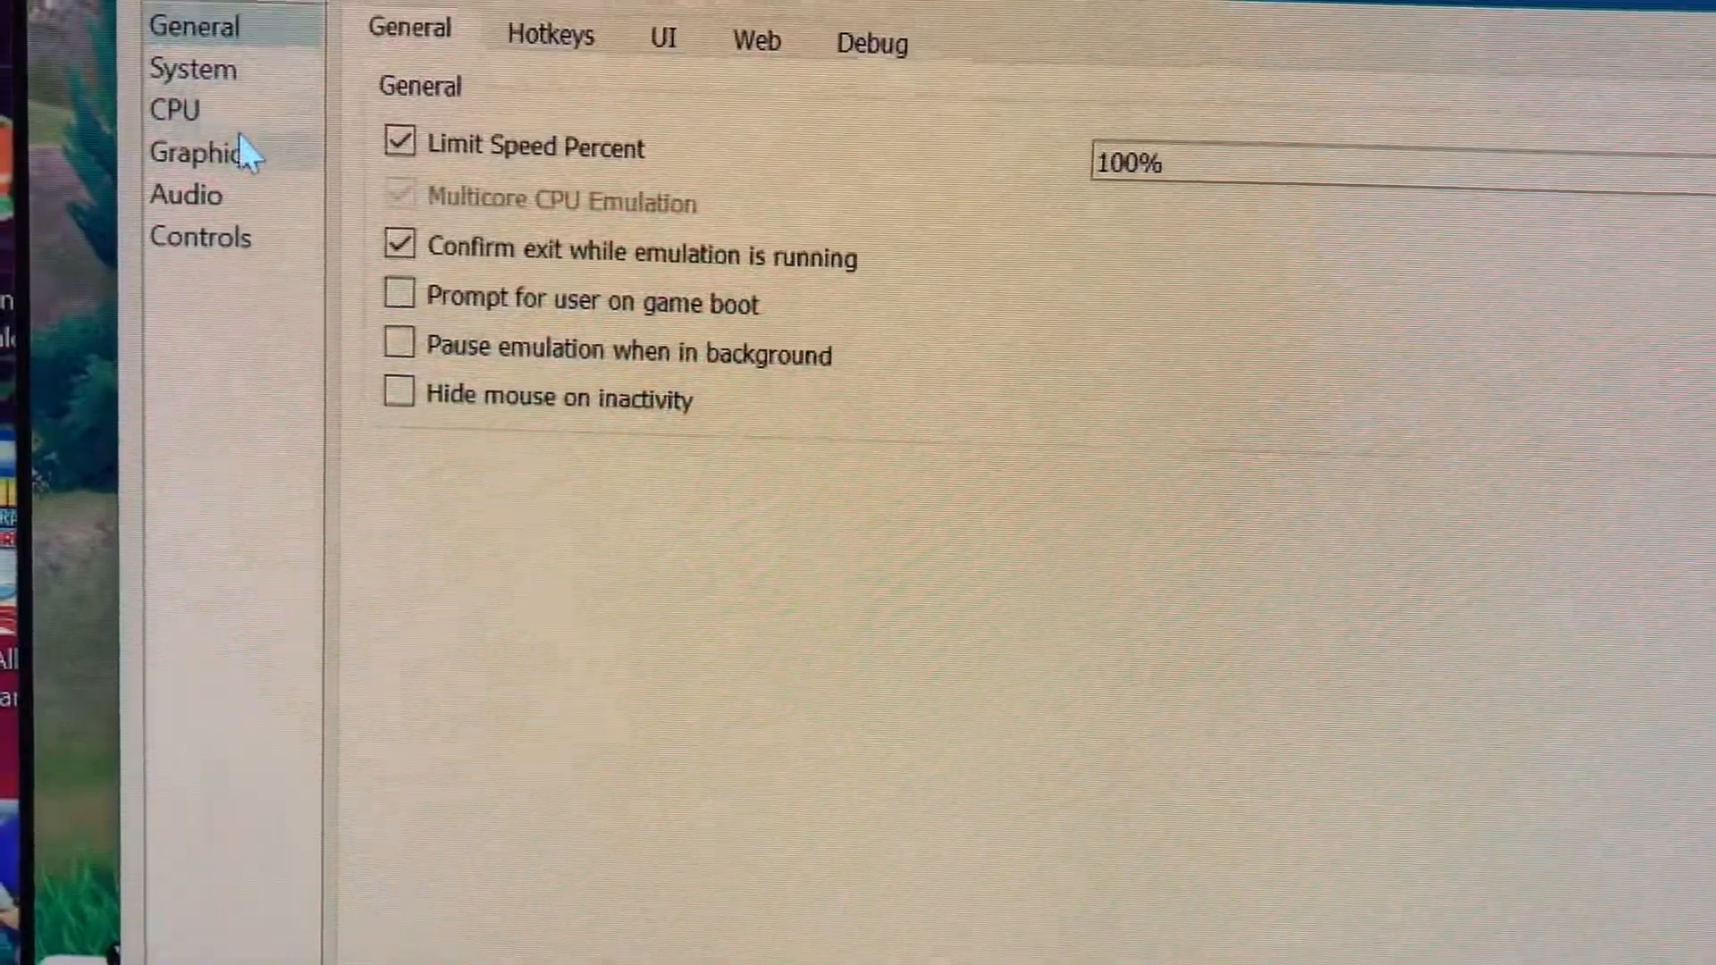